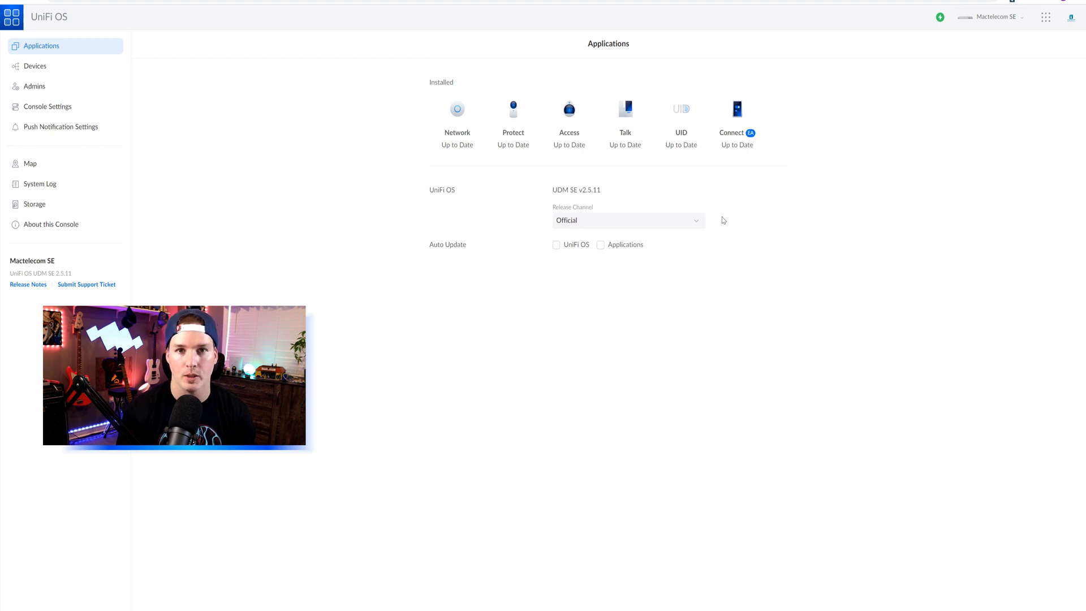
pyautogui.moveTo(454, 253)
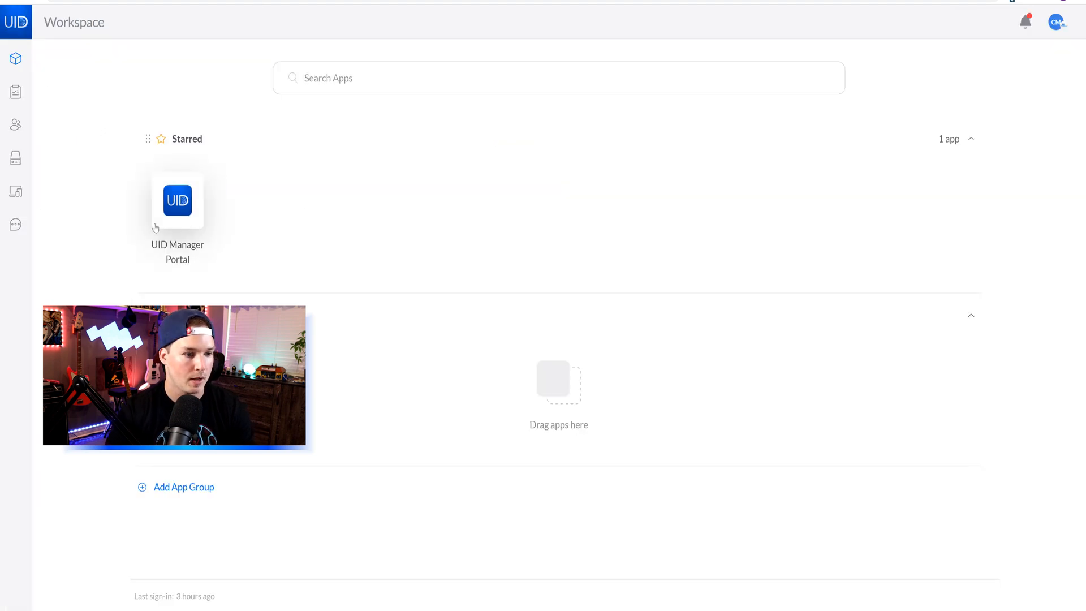
pyautogui.moveTo(197, 257)
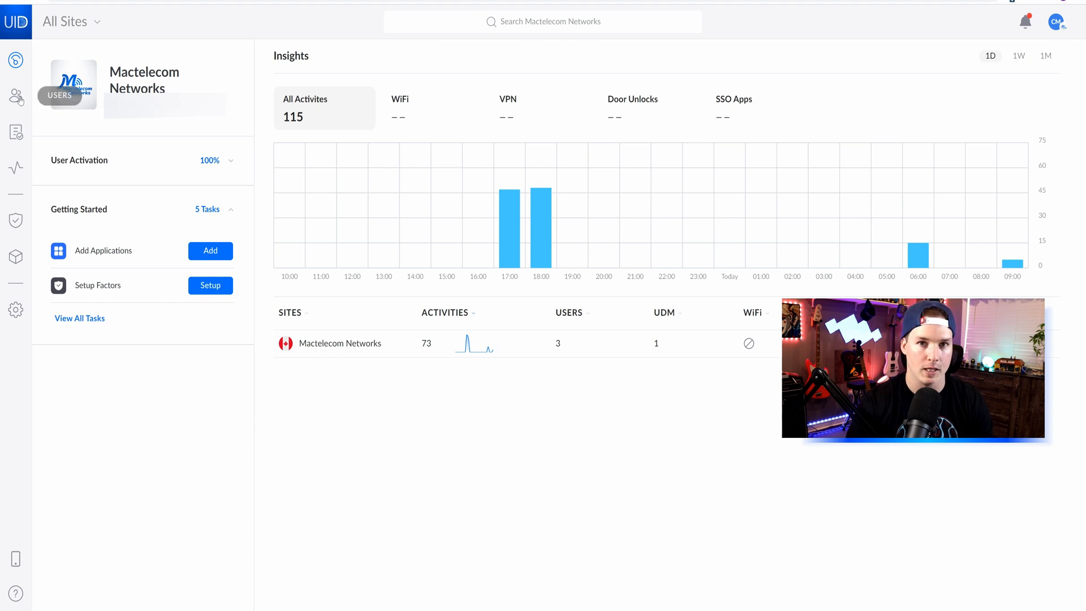
# Open the Mactelecom Test user's Assignments and scroll down to the Cameras section.
pyautogui.click(15, 95)
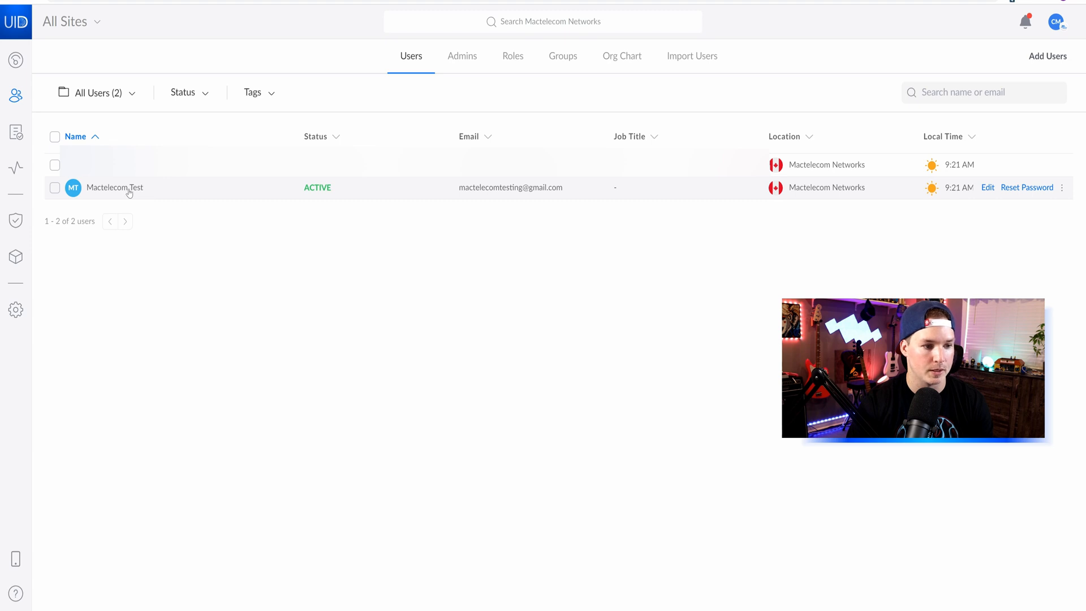
pyautogui.click(114, 187)
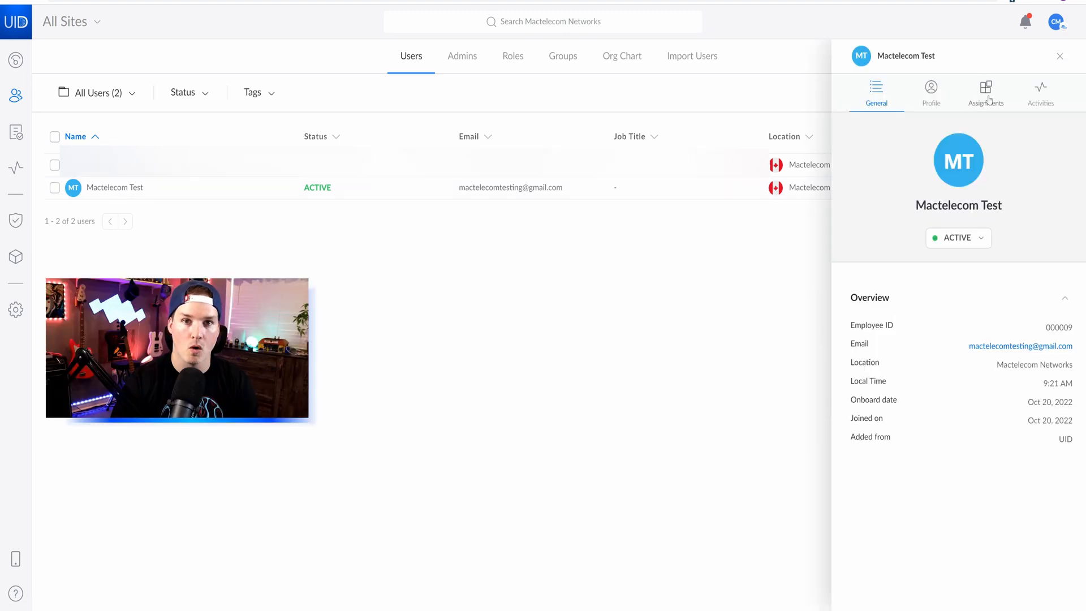
pyautogui.click(984, 92)
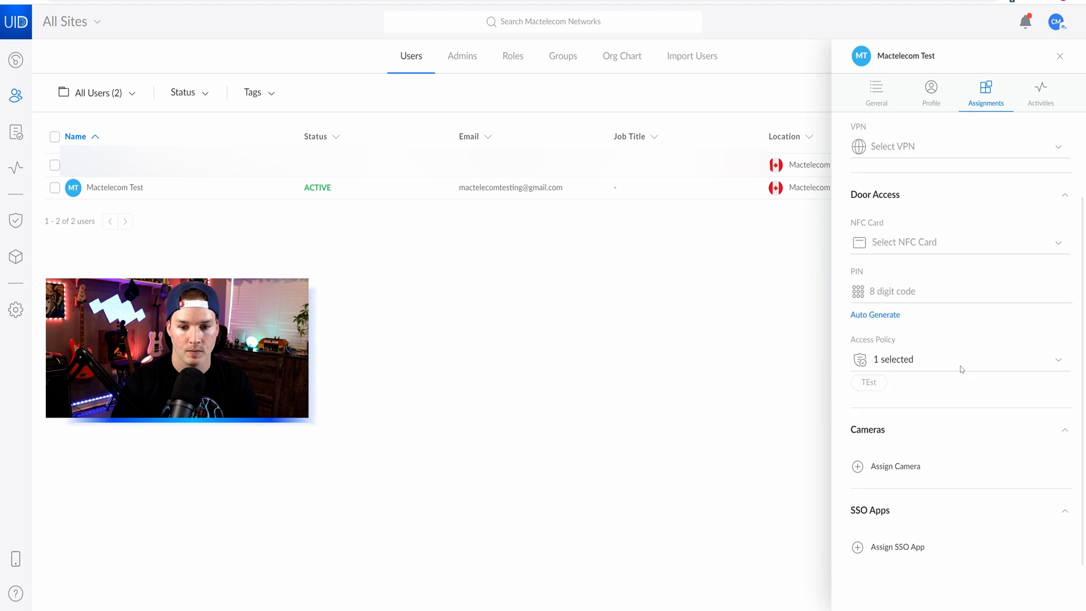
pyautogui.scroll(-3)
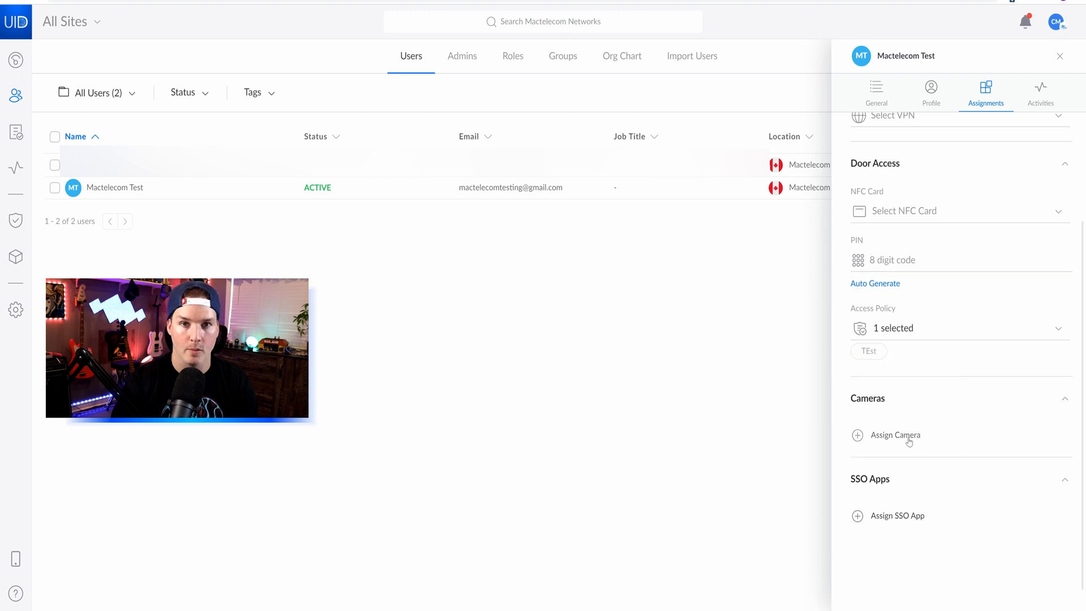
# Open Assign Camera for the test user and tick the G4 Instant camera.
pyautogui.click(894, 435)
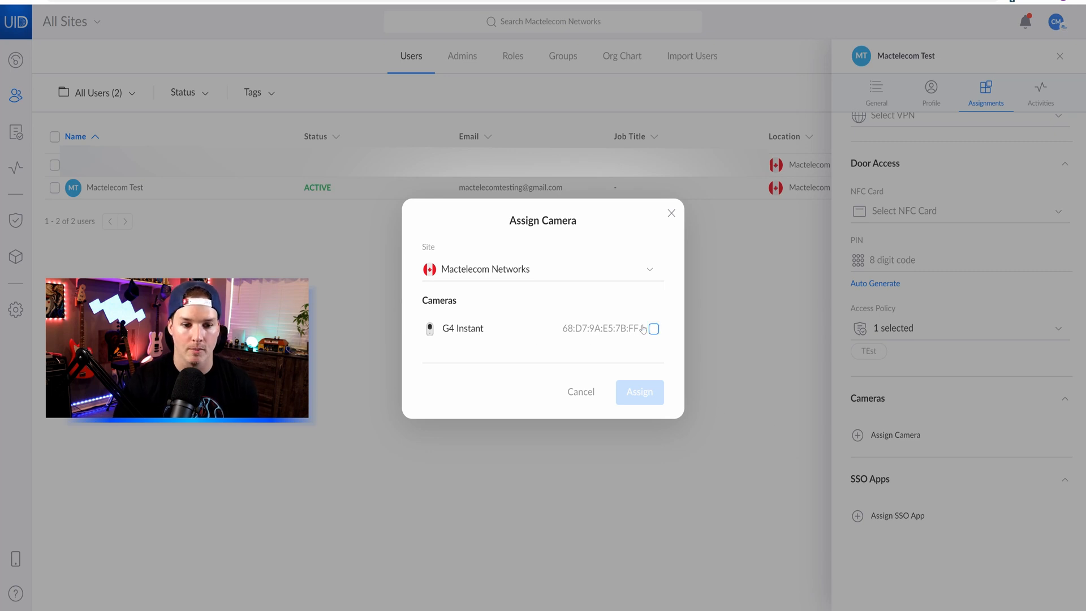
pyautogui.click(651, 328)
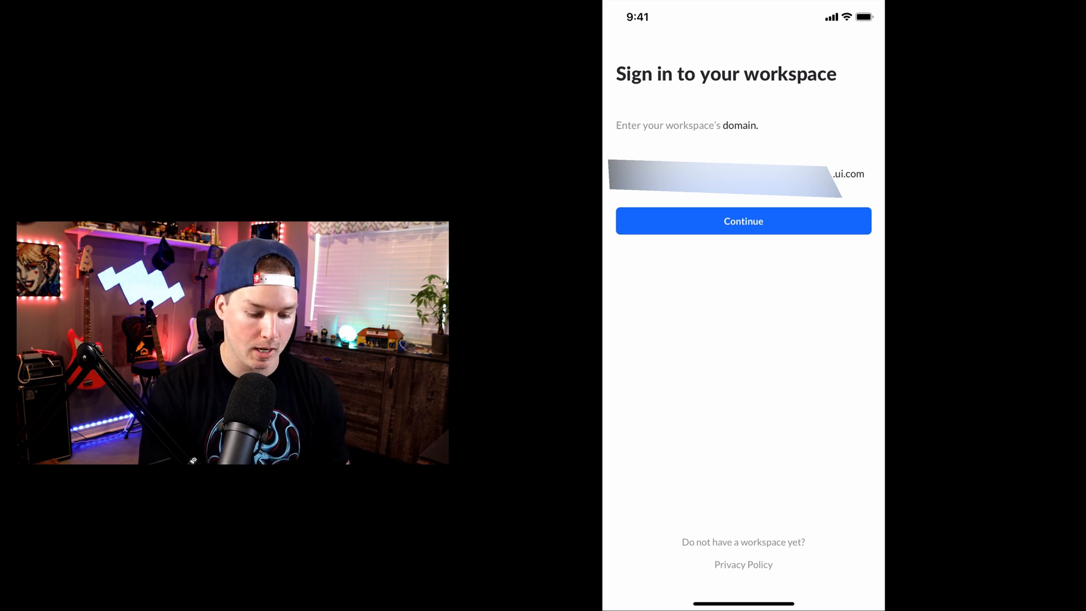
# Continue with the entered workspace domain and select the Email sign-in field.
pyautogui.click(743, 220)
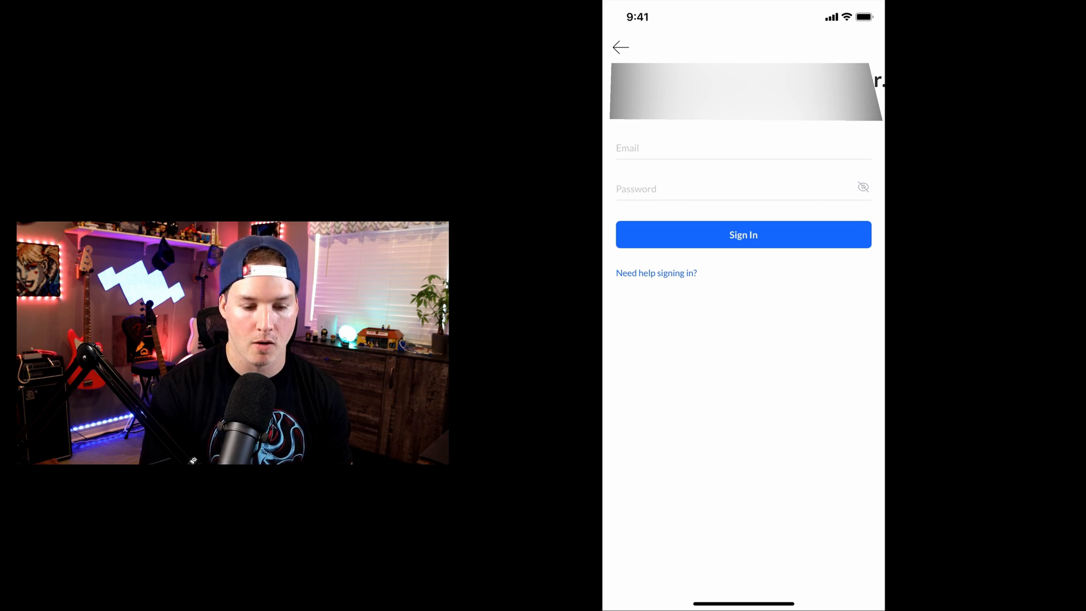
pyautogui.click(742, 234)
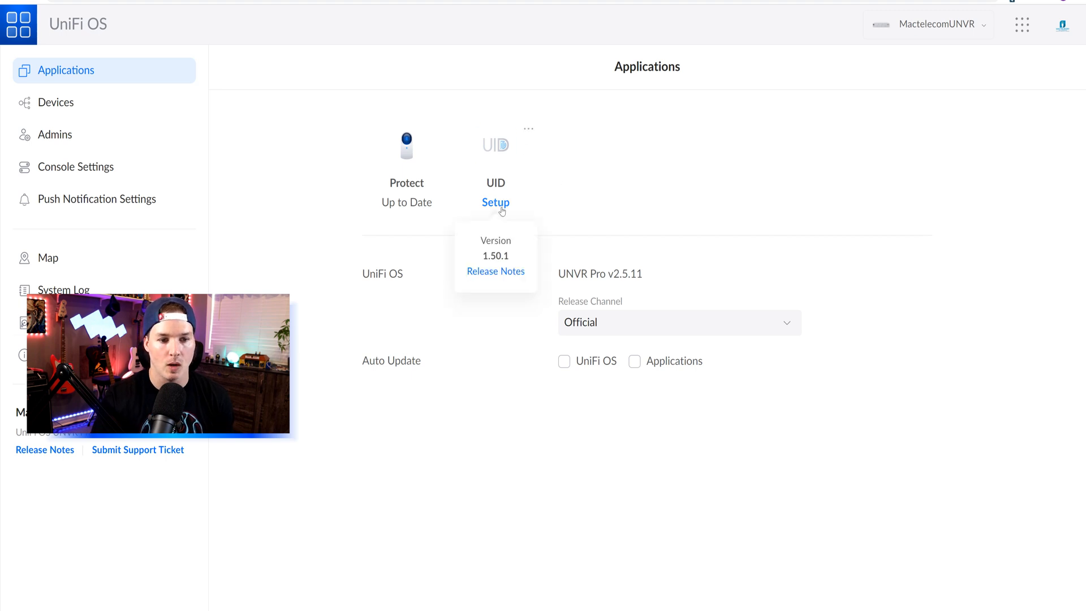
# Start UID setup on the UNVR, accept the privacy and licence agreement, and activate UID.
pyautogui.click(495, 203)
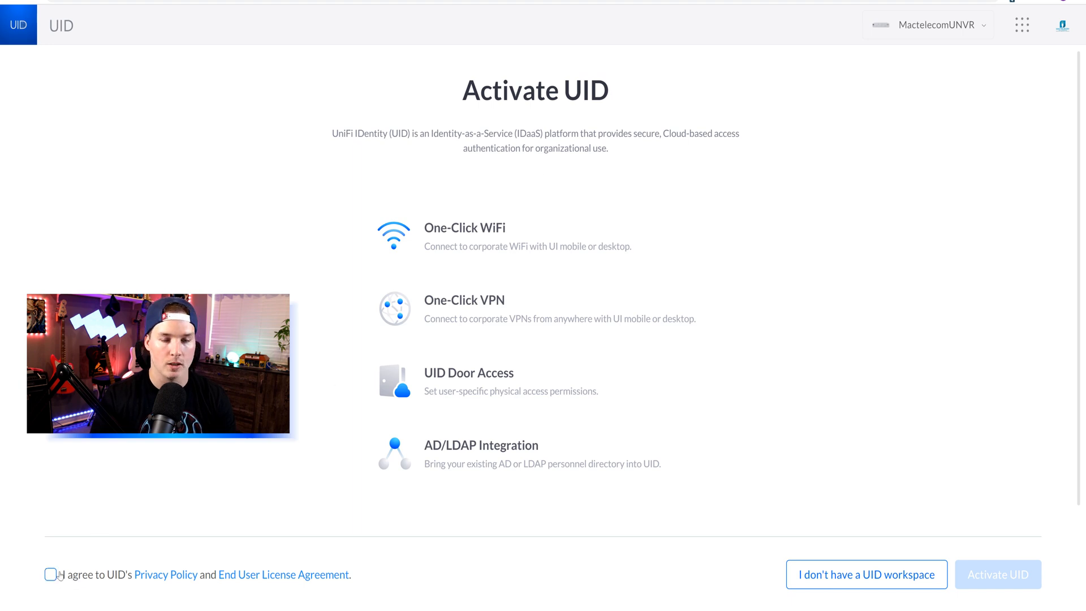
pyautogui.click(50, 574)
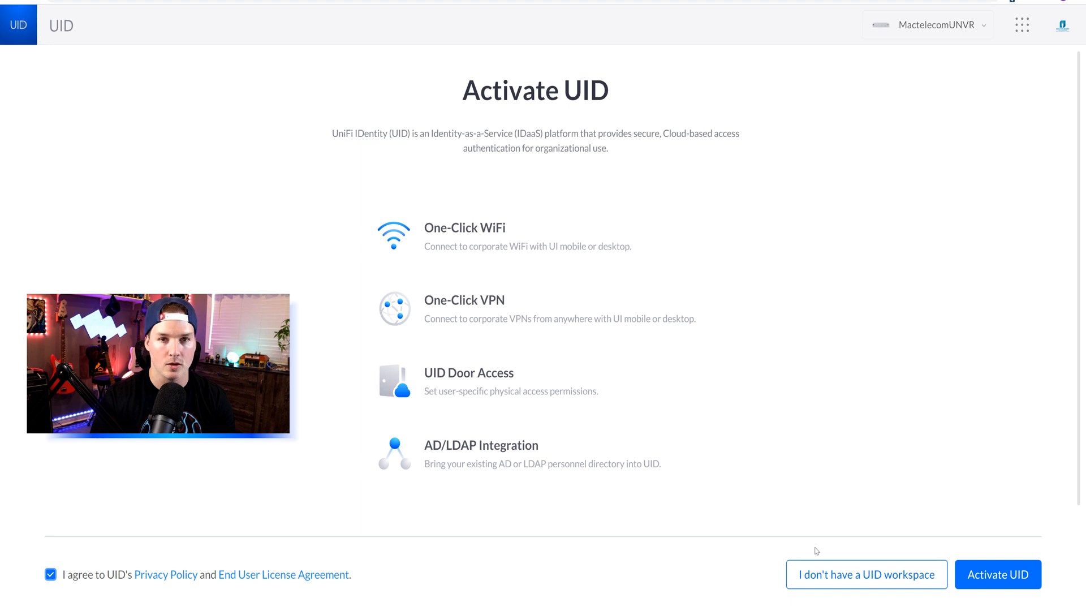
pyautogui.moveTo(997, 574)
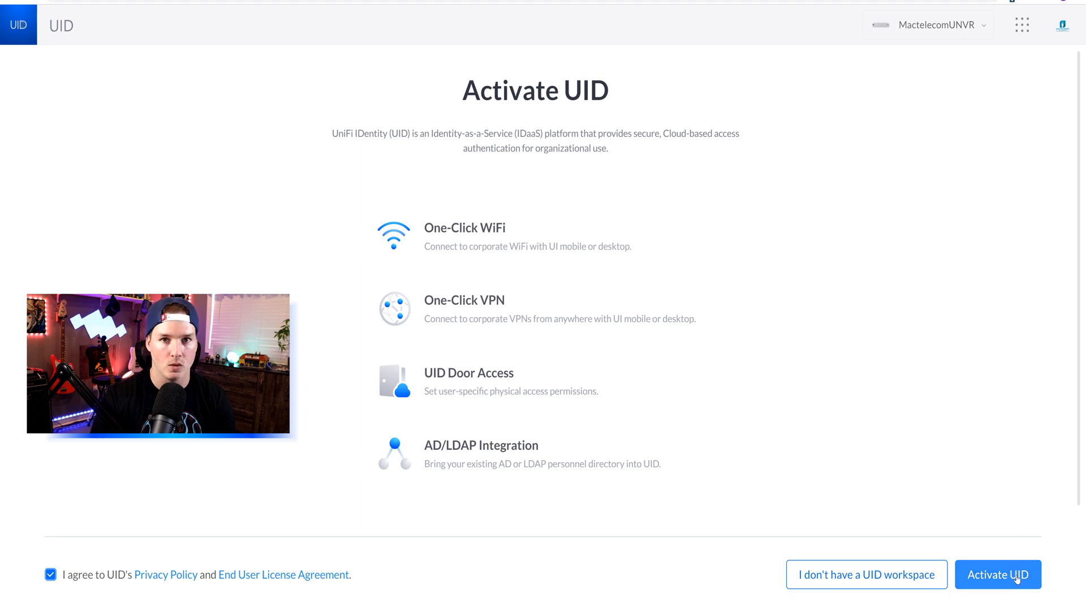
pyautogui.click(997, 574)
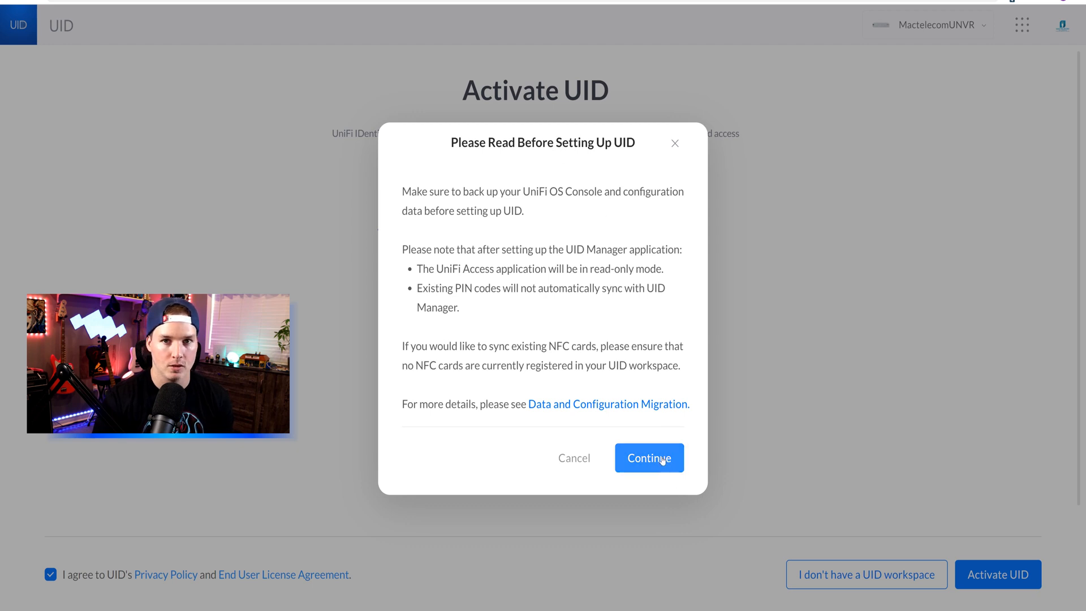
# Acknowledge the backup and read-only Access notice to reach step 1 of 4.
pyautogui.click(648, 457)
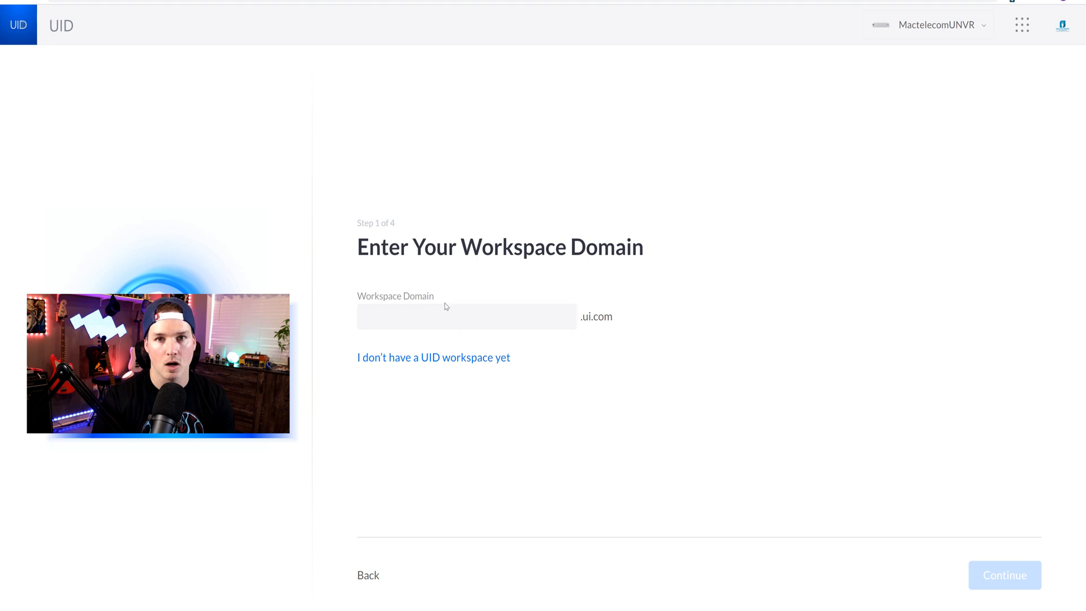
pyautogui.moveTo(868, 426)
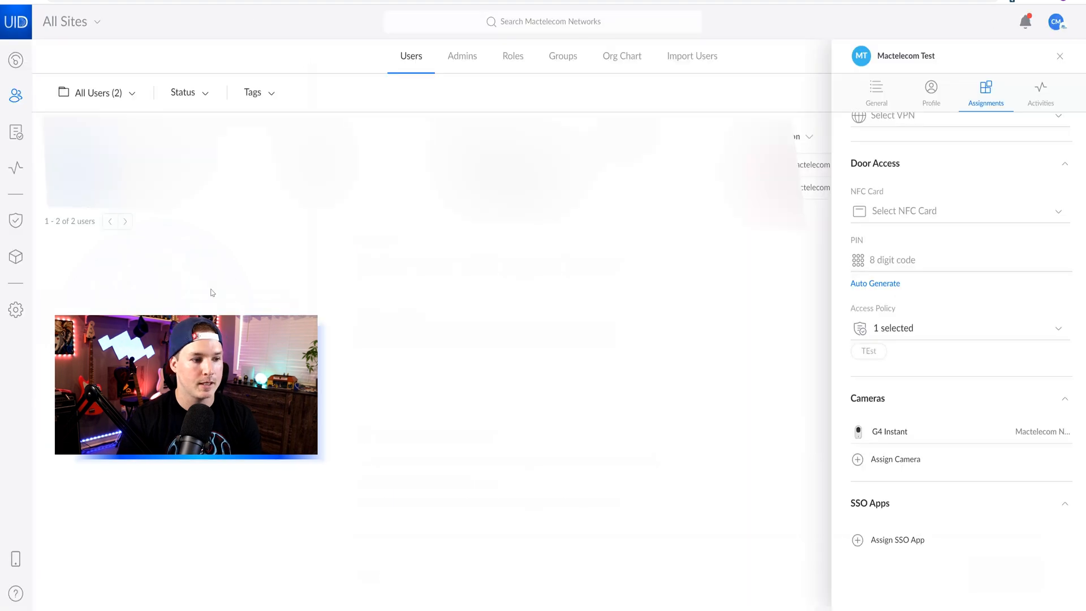
pyautogui.moveTo(49, 293)
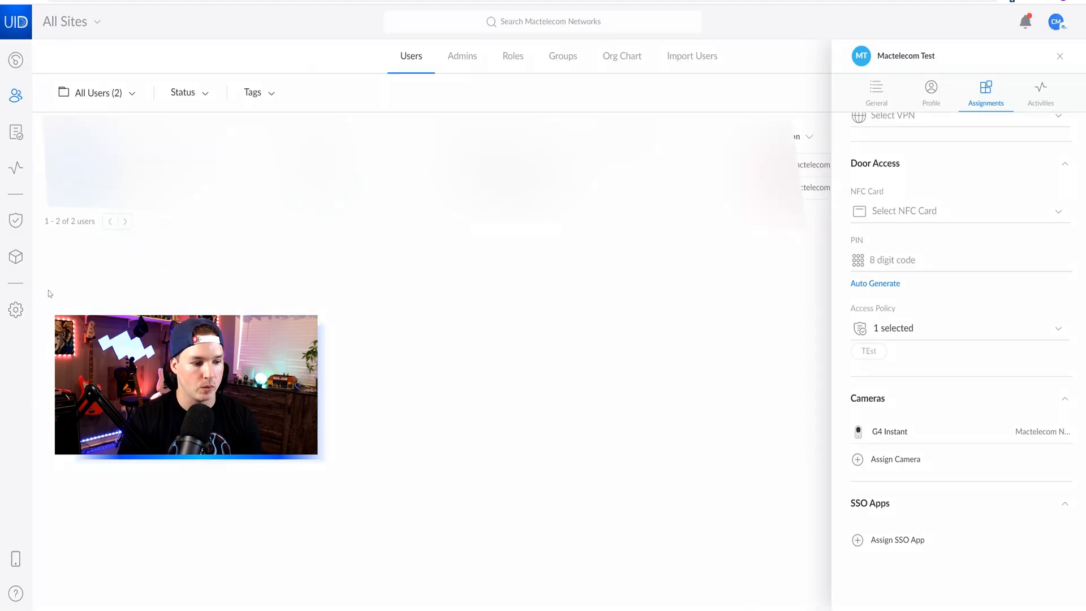
# Create a never-expiring UID Agent Token named UNVR under Settings > UniFi OS Consoles.
pyautogui.click(15, 309)
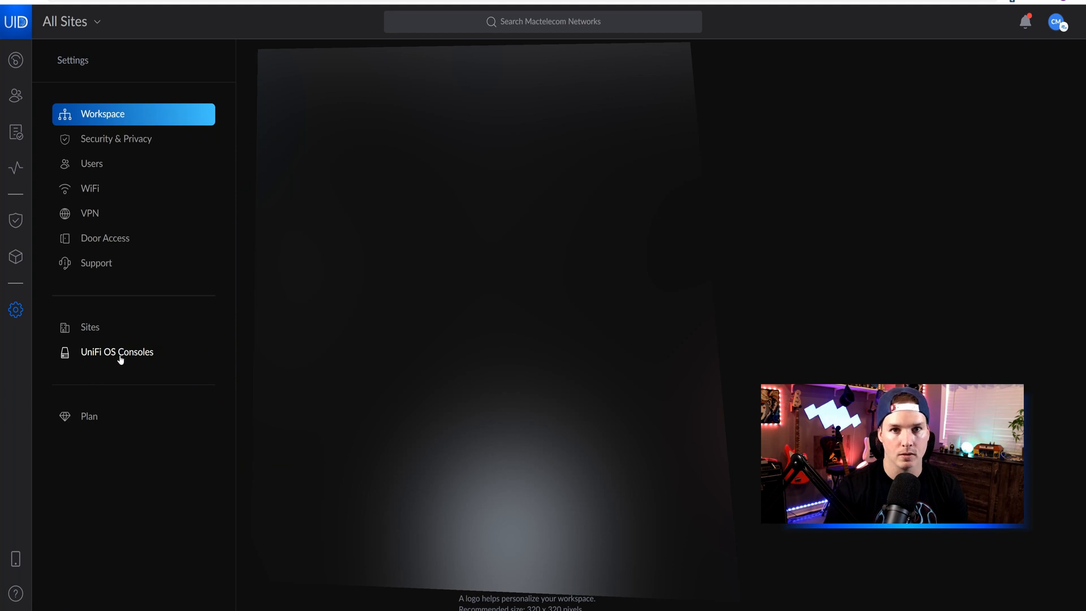
pyautogui.click(117, 352)
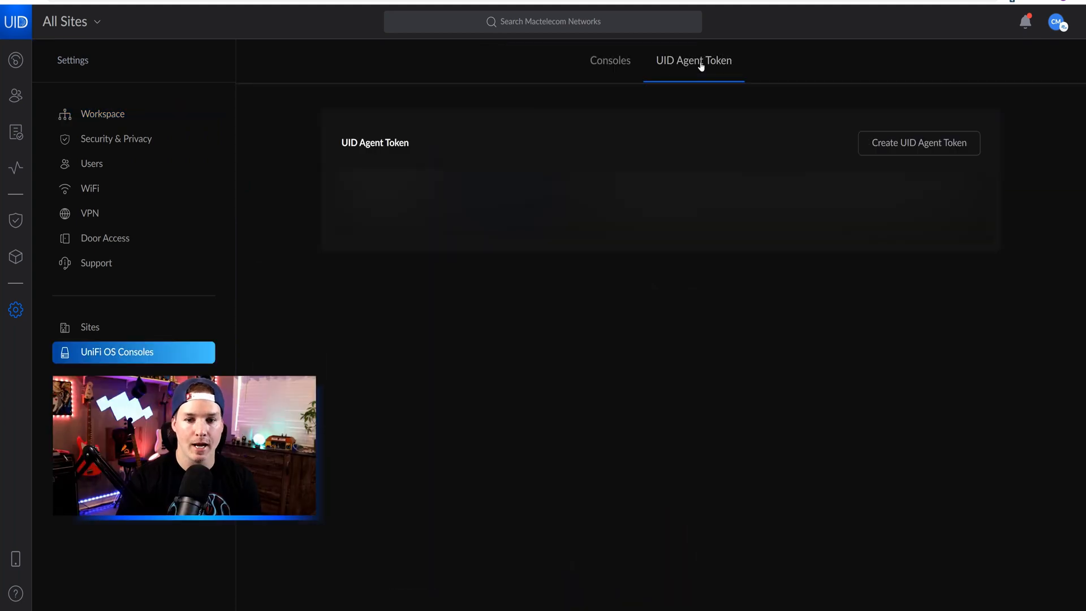
pyautogui.moveTo(914, 148)
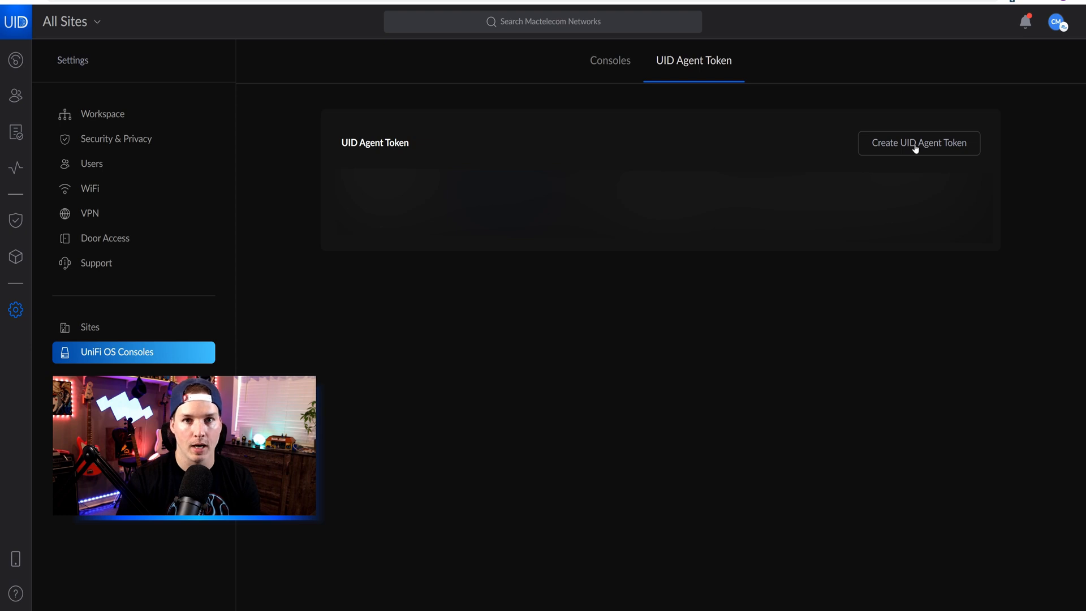
pyautogui.click(918, 143)
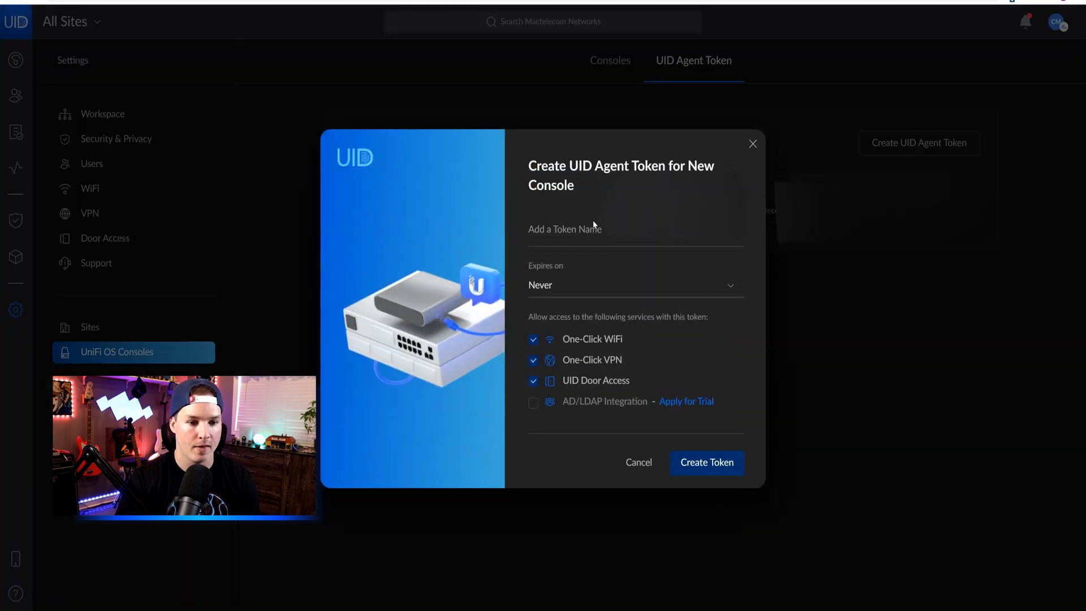
pyautogui.write('UNVR')
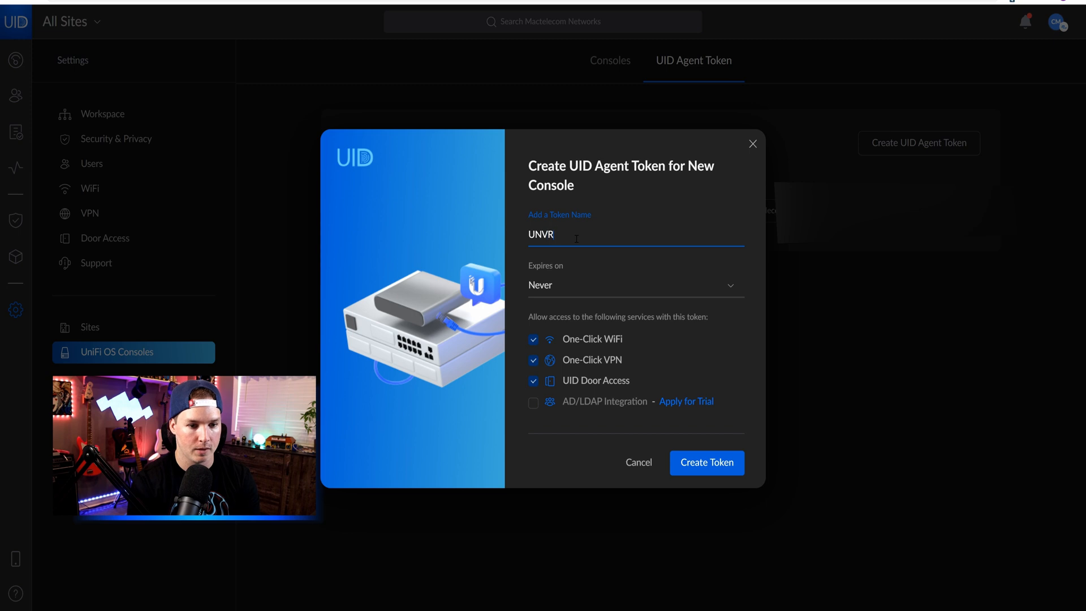
pyautogui.moveTo(669, 339)
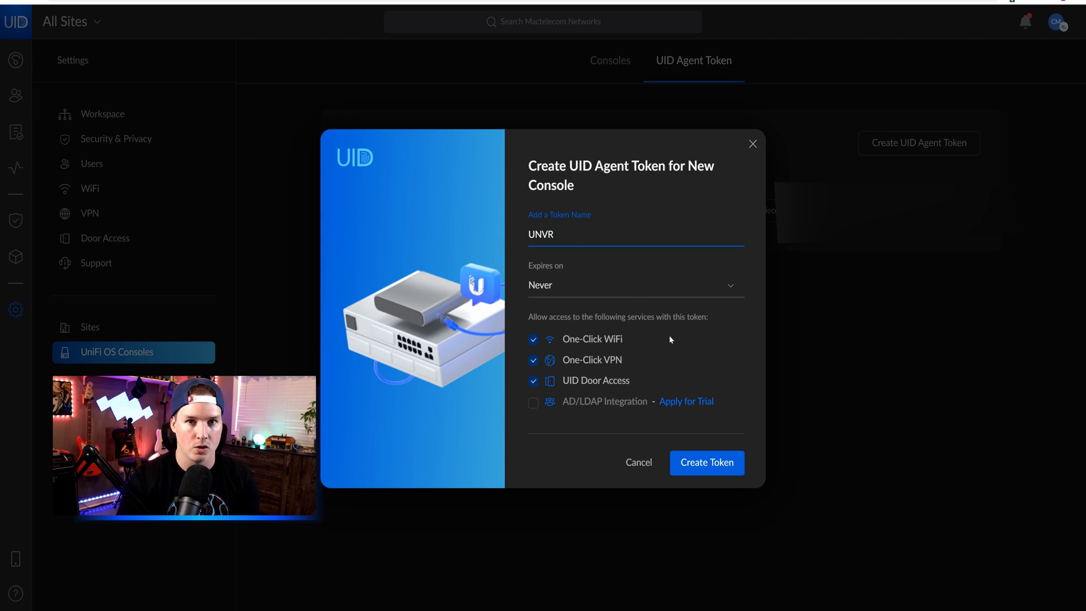
pyautogui.moveTo(597, 349)
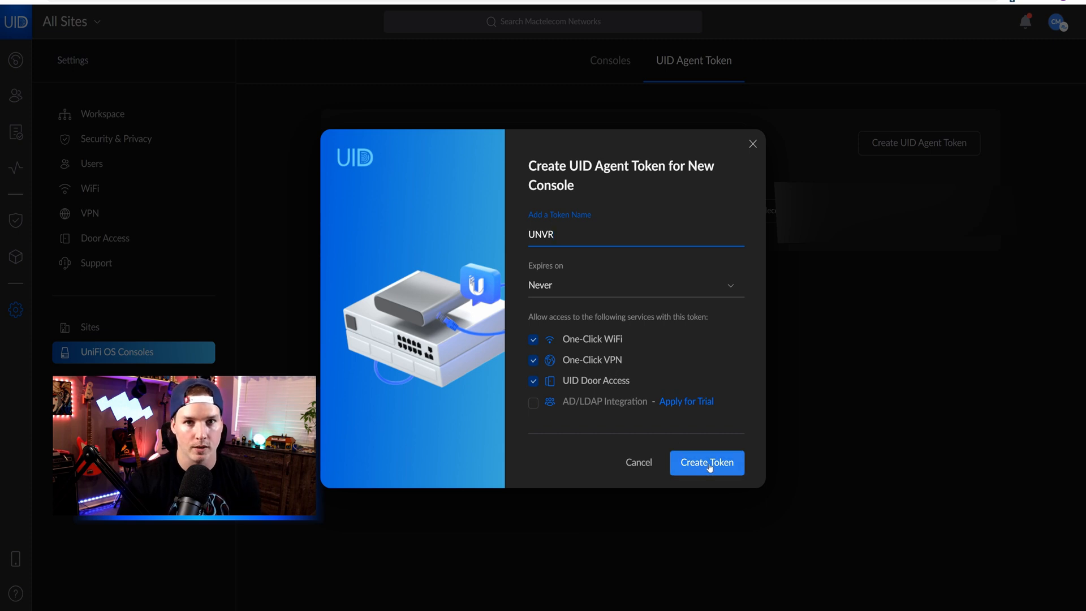
pyautogui.click(706, 462)
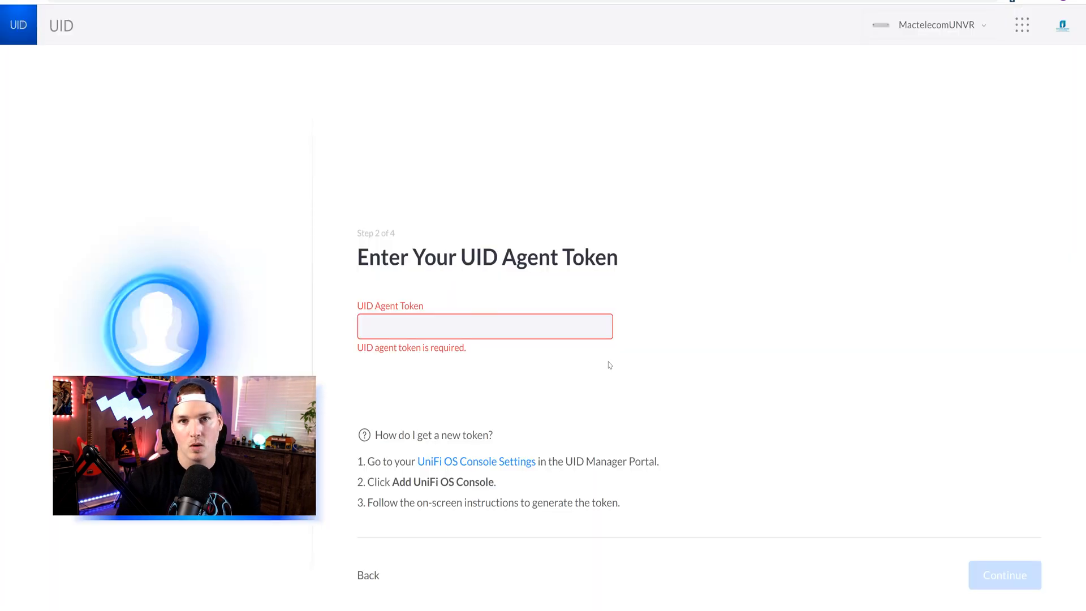
# Enter the agent token, add the UNVR to Mactelecom Networks, and skip user import.
pyautogui.click(483, 326)
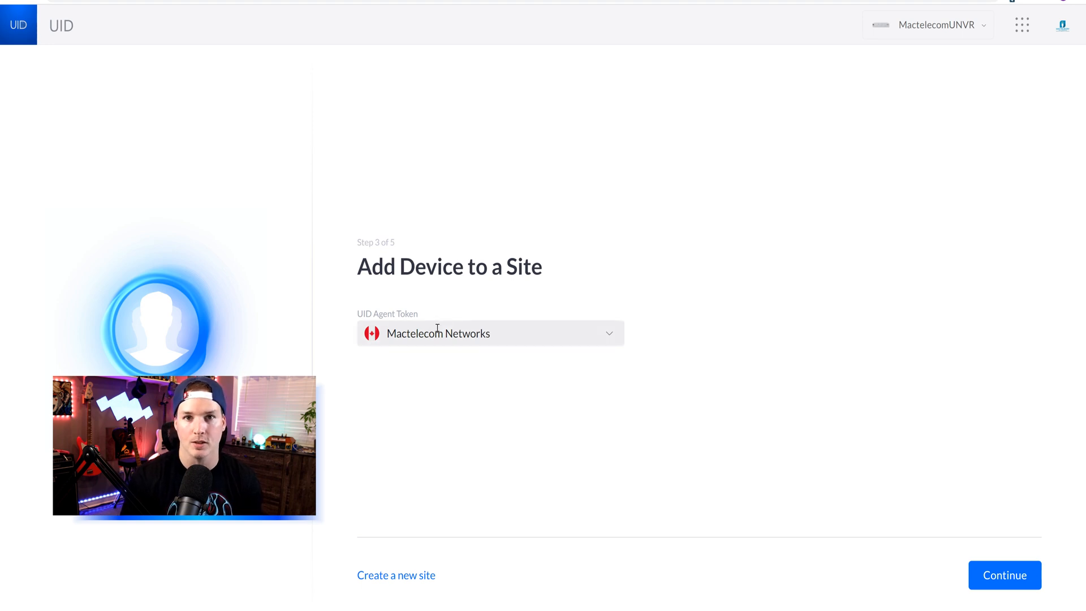
pyautogui.moveTo(491, 373)
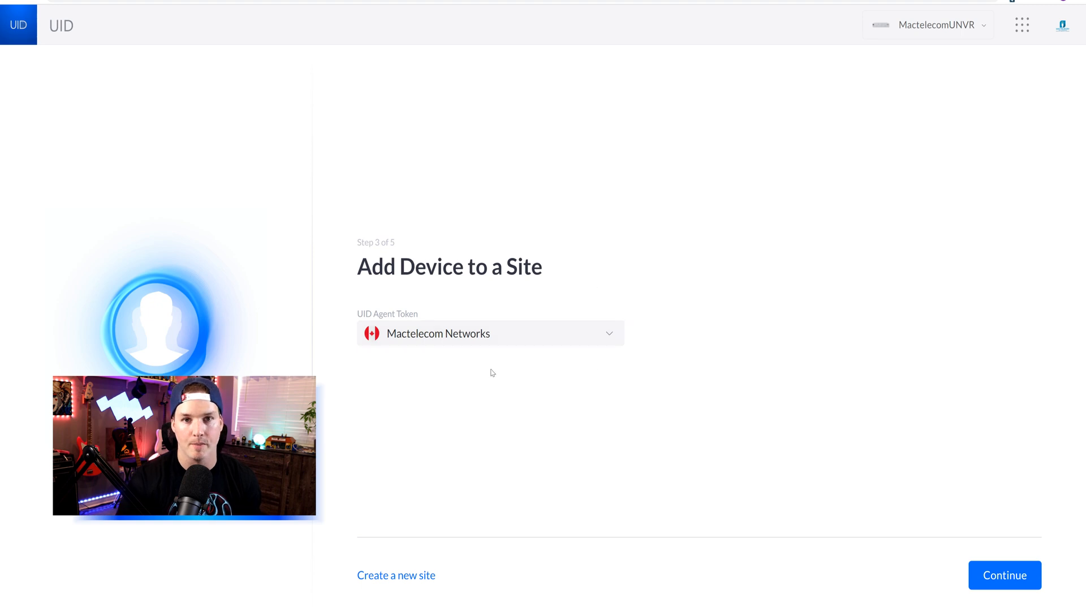
pyautogui.click(1003, 574)
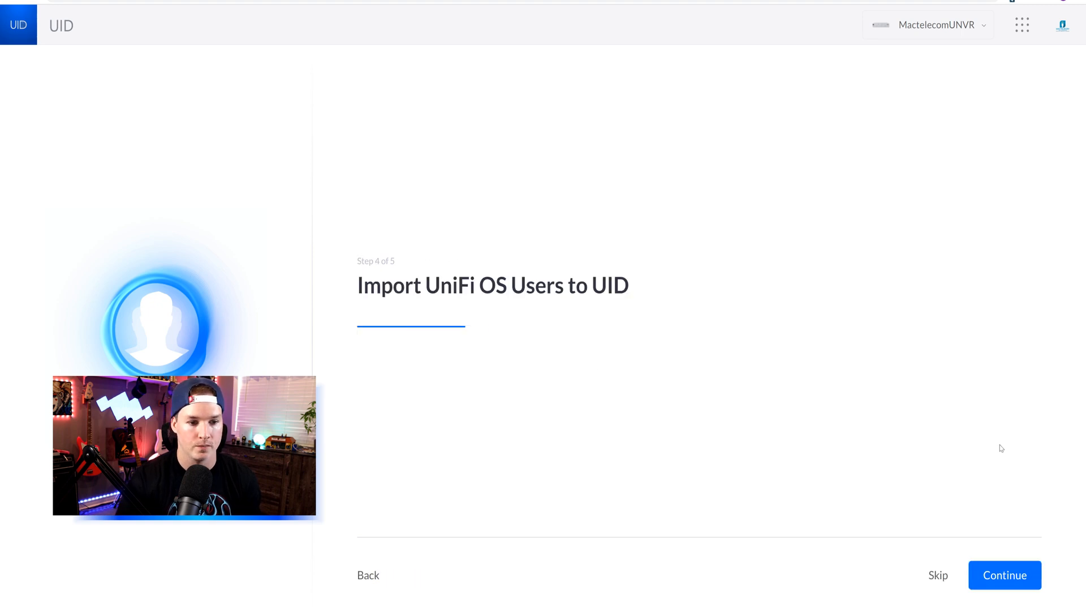
pyautogui.click(1004, 575)
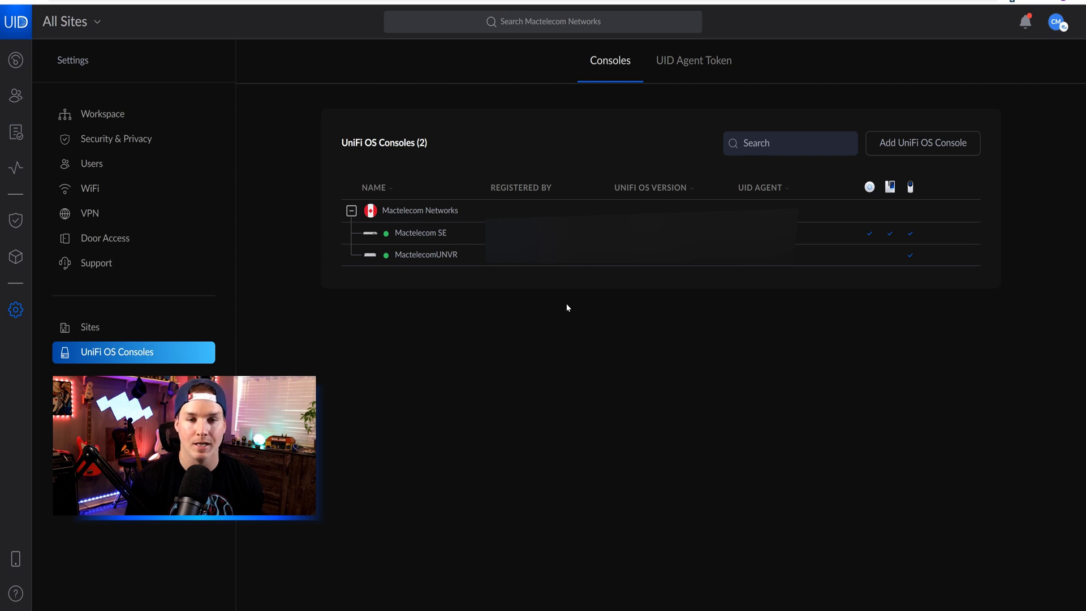
pyautogui.moveTo(487, 340)
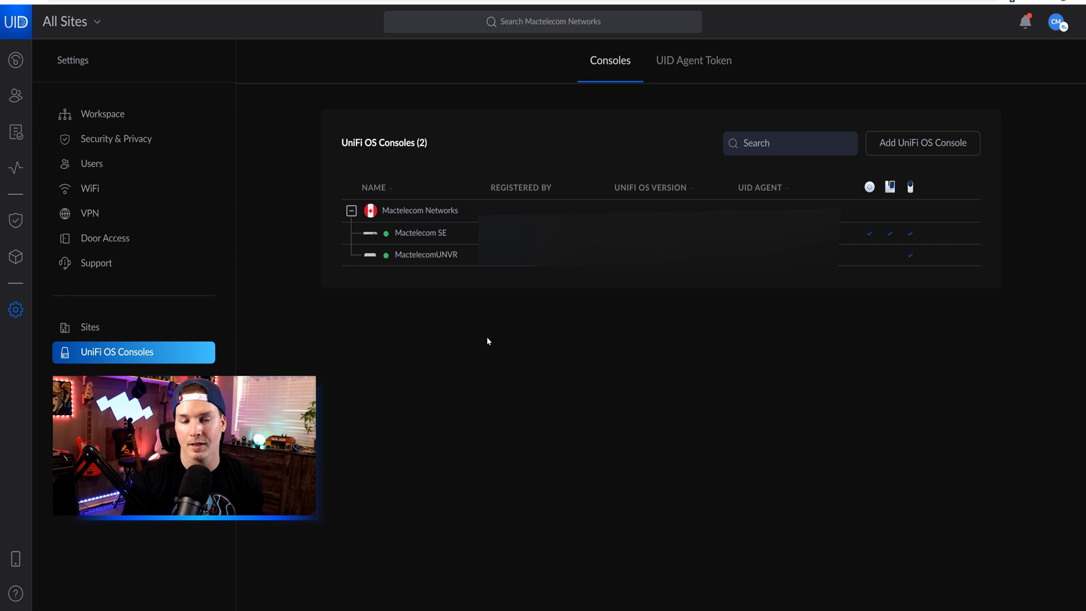
pyautogui.moveTo(30, 97)
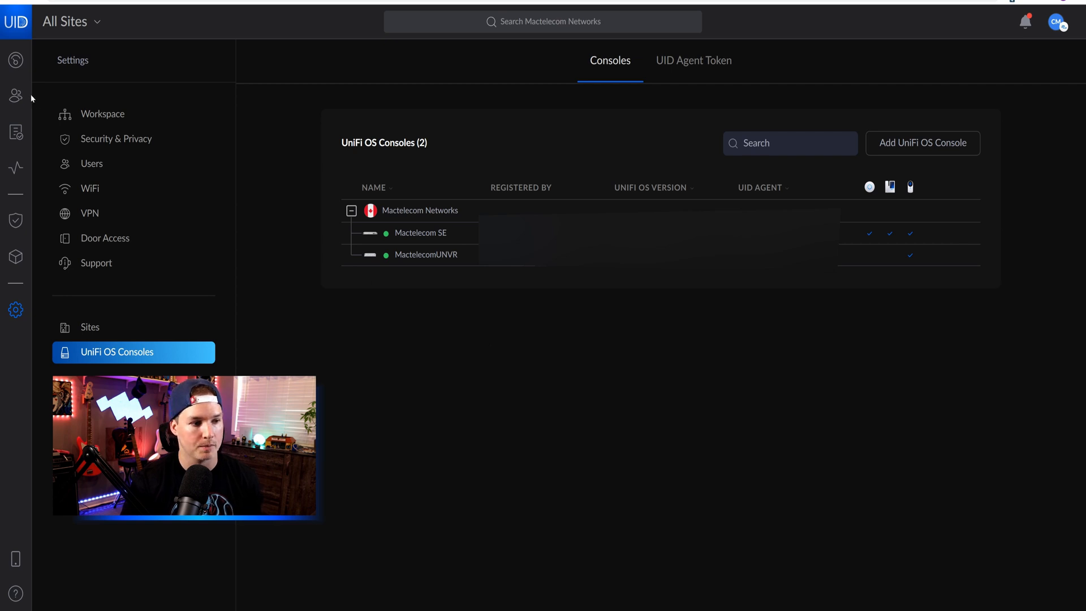
# Reopen Mactelecom Test's Assignments and open Assign Camera, with G4 Instant already ticked.
pyautogui.click(15, 96)
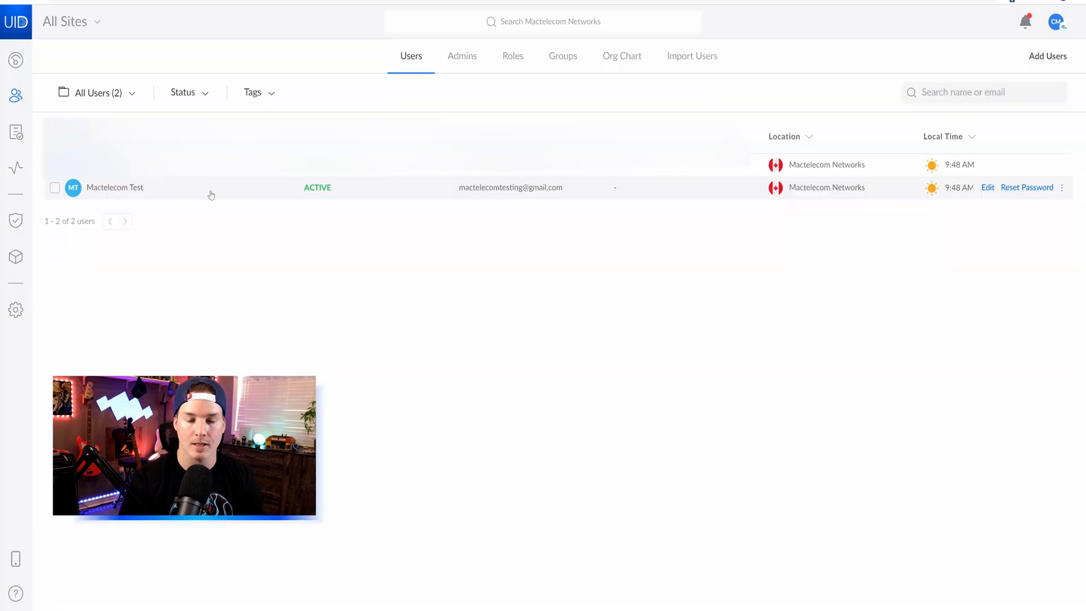
pyautogui.click(114, 187)
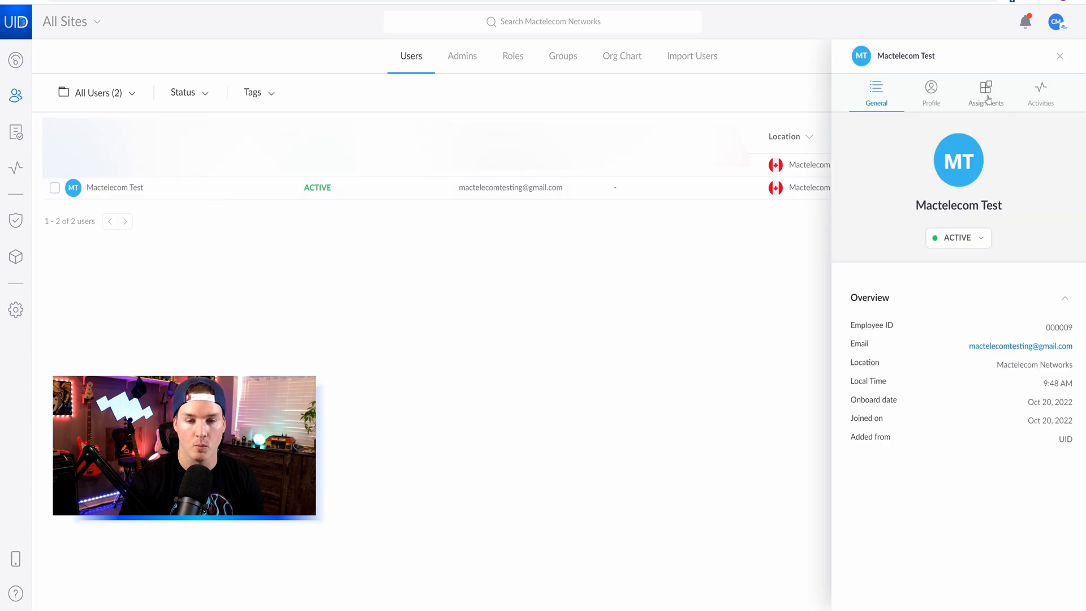
pyautogui.click(984, 92)
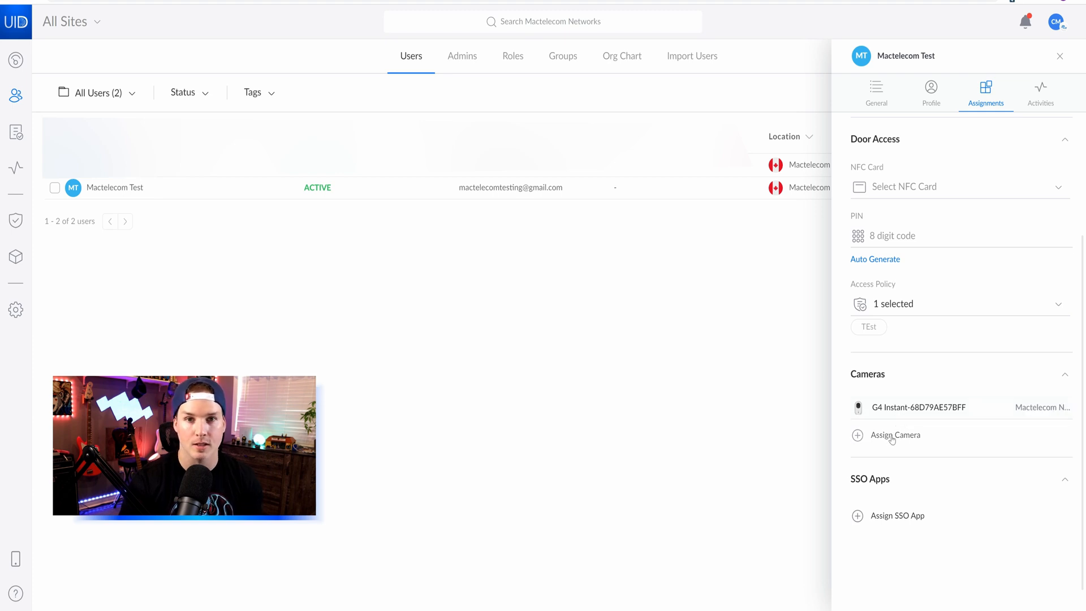
pyautogui.click(895, 434)
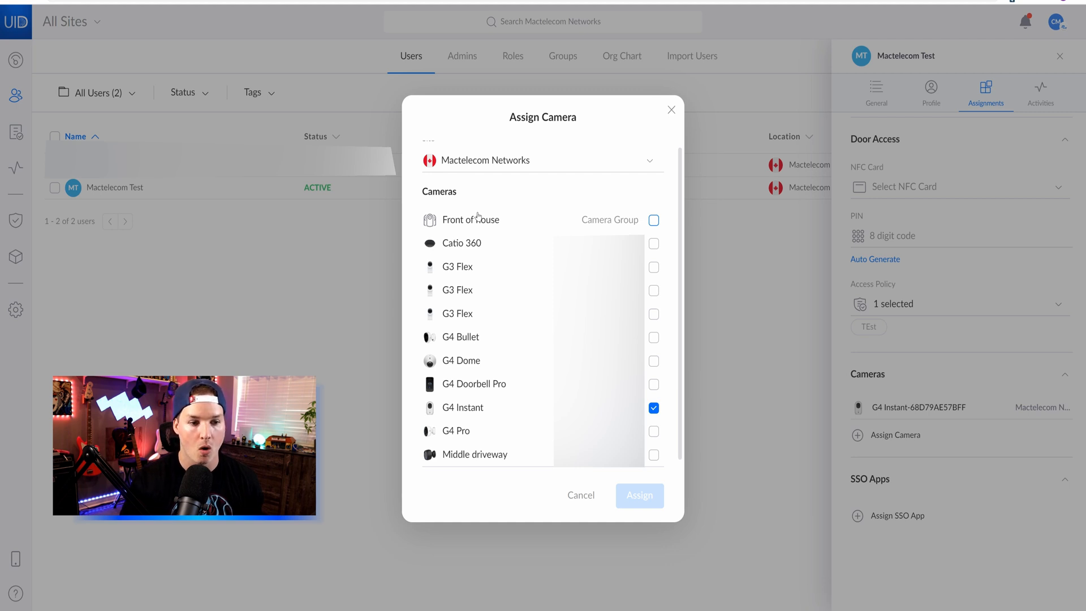
pyautogui.moveTo(525, 292)
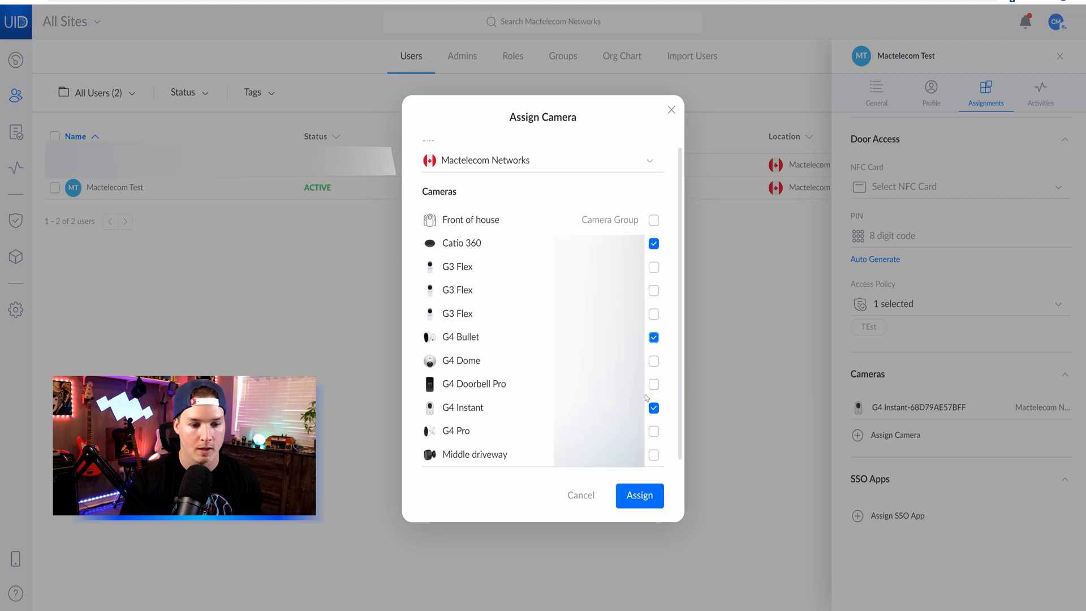
# Assign the Catio 360 and G4 Bullet cameras alongside the G4 Instant.
pyautogui.click(652, 455)
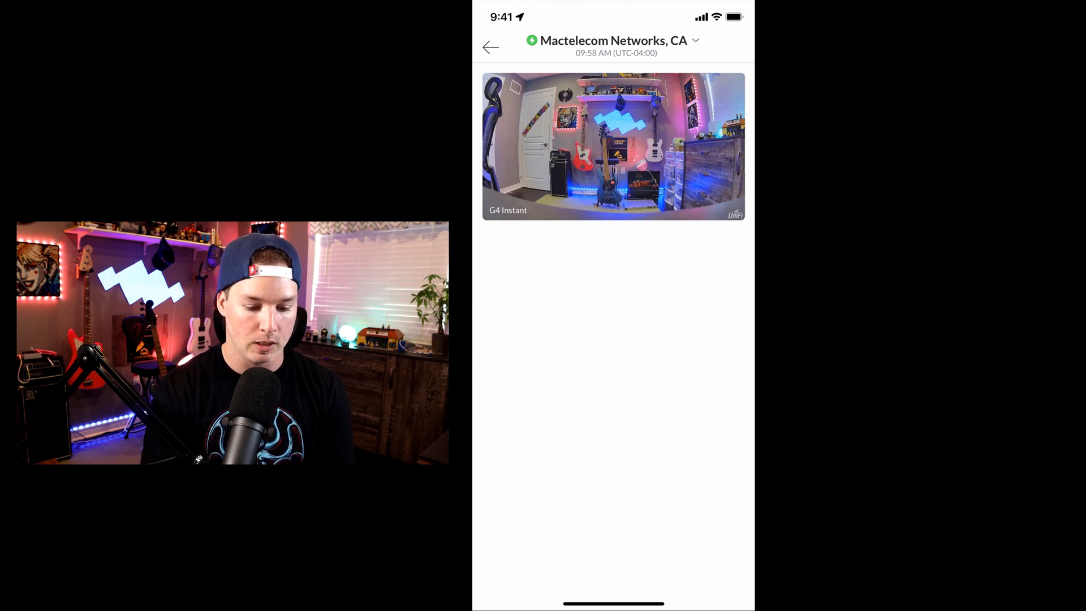
# Open the site picker listing the Mactelecom SE and MactelecomUNVR consoles.
pyautogui.click(614, 40)
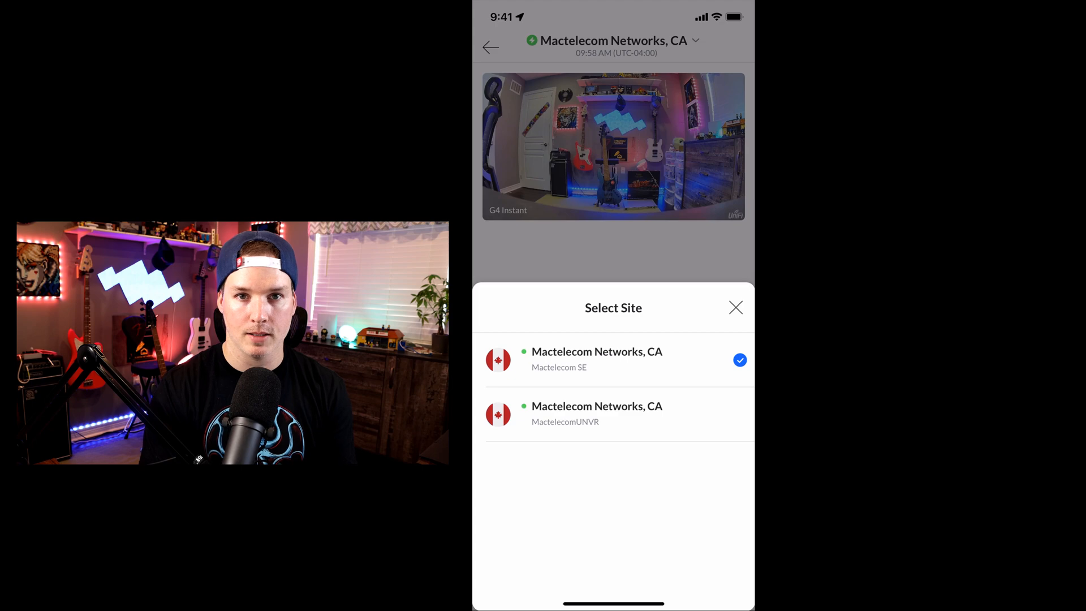